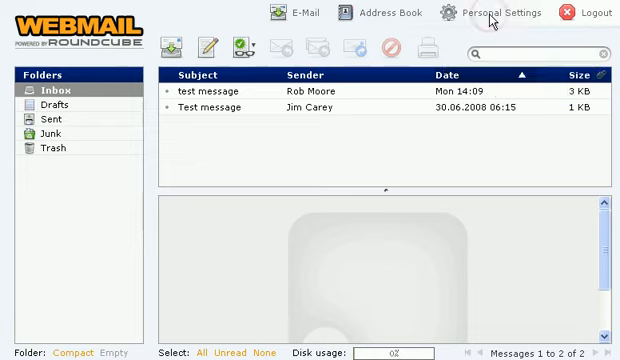
click(495, 11)
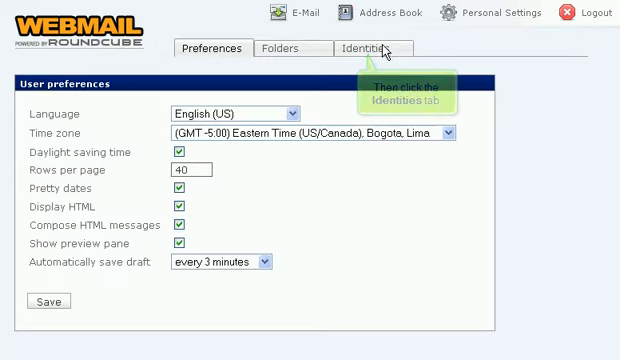
click(375, 48)
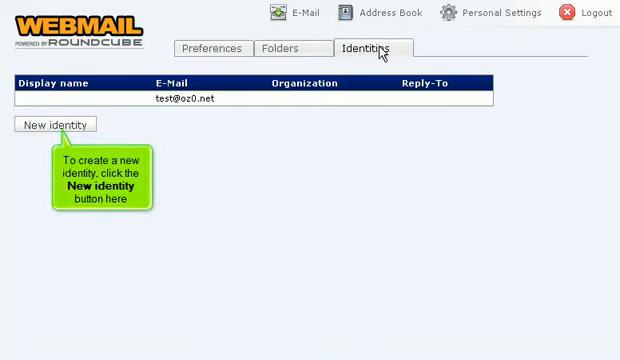
mouse_move(93, 123)
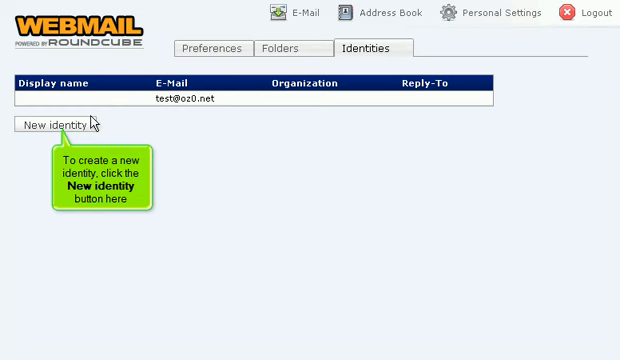
click(59, 124)
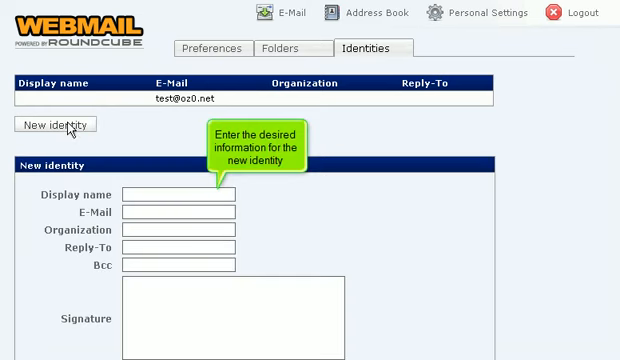
text(John John)
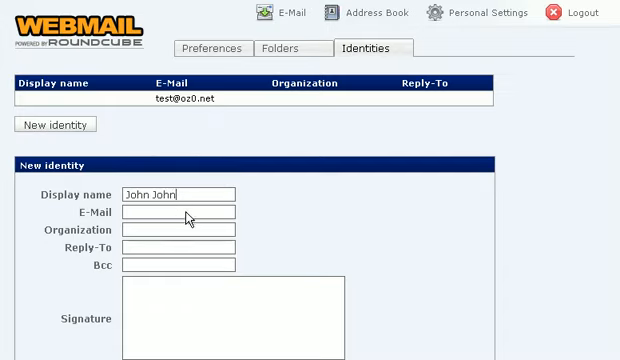
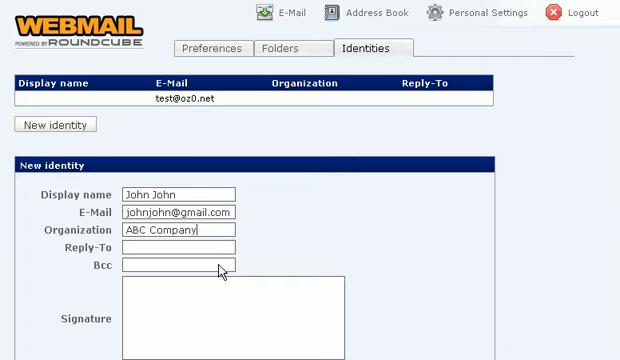
text(John Jo)
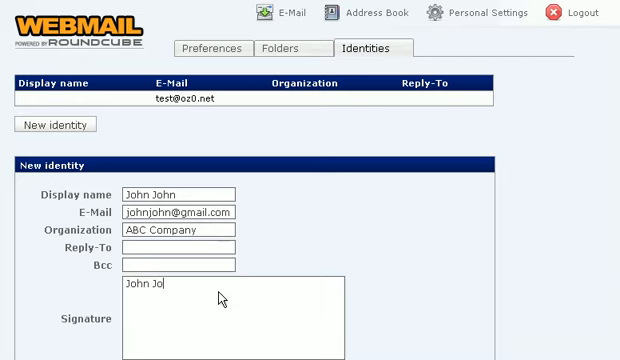
scroll(down, 3)
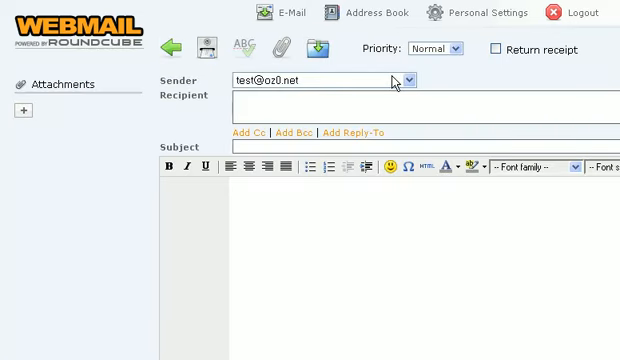
click(407, 77)
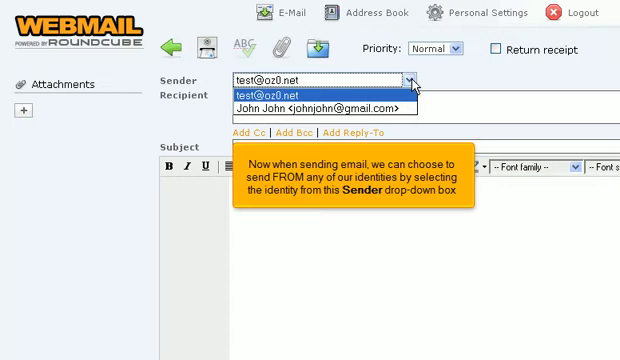